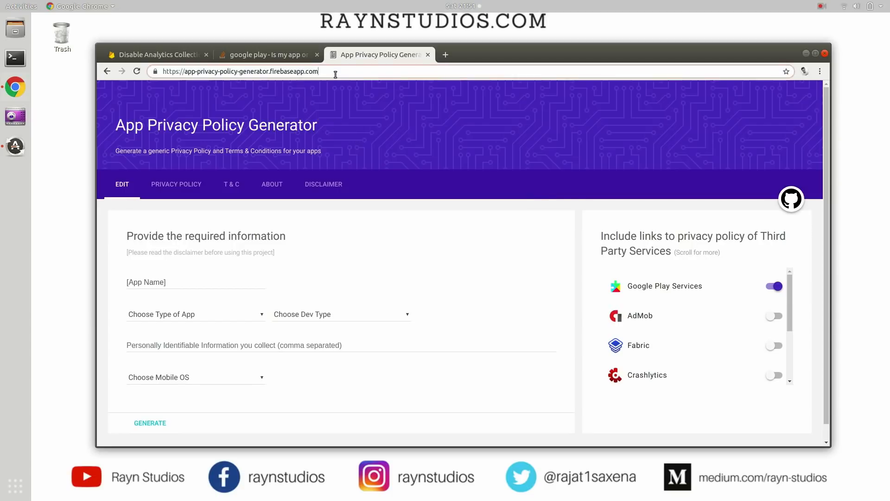
Step: Copy the generator page's URL and move to the Firebase 'Disable Analytics Collection' guide
{"action": "left_click", "coordinate": [239, 72]}
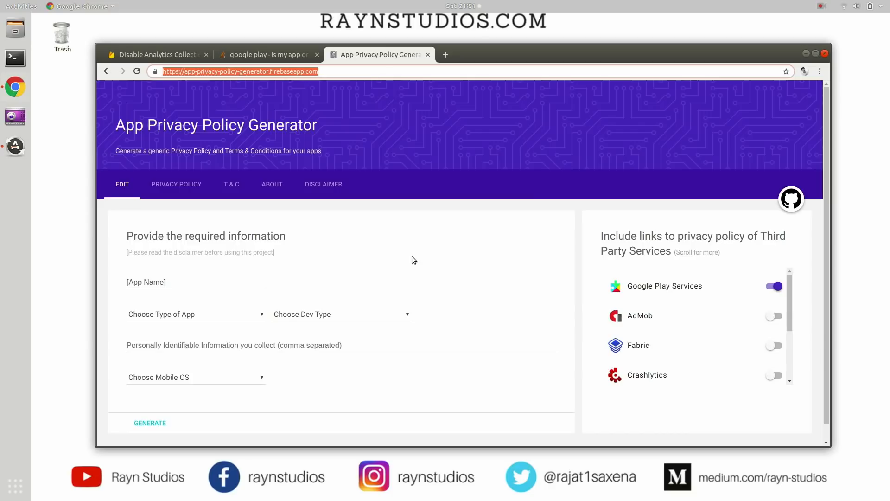
{"action": "mouse_move", "coordinate": [421, 330]}
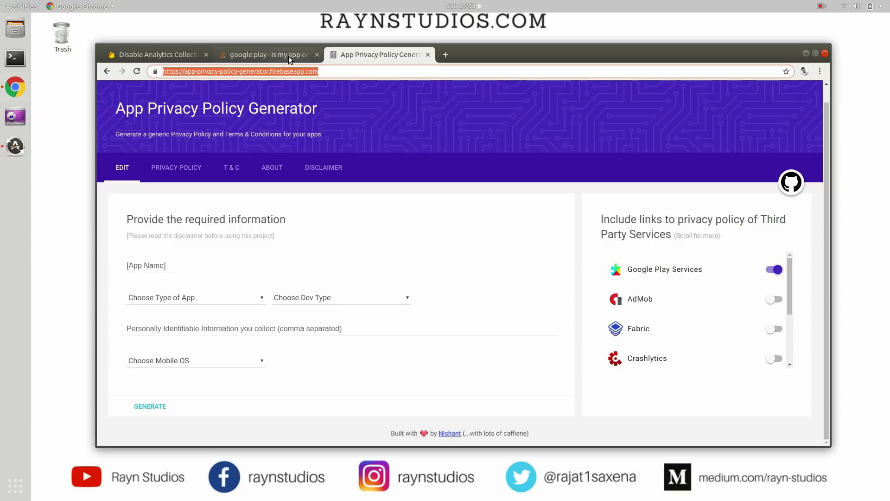
{"action": "left_click", "coordinate": [153, 55]}
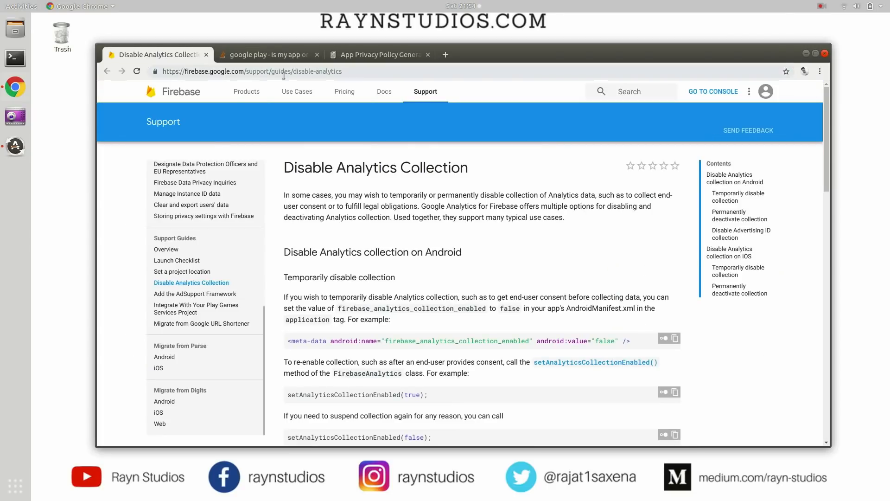
Step: Select the guide's URL and read down to the google_analytics_adid_collection_enabled meta-data snippet
{"action": "left_click", "coordinate": [253, 72]}
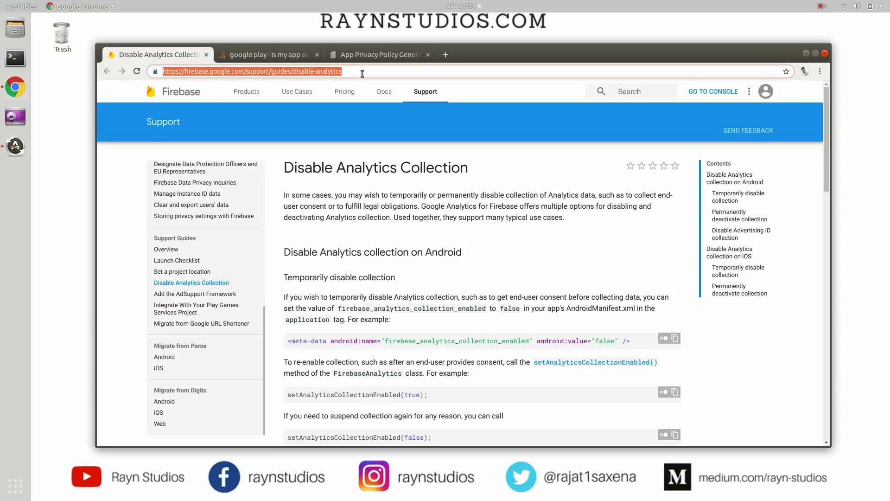
{"action": "scroll", "scroll_direction": "down", "scroll_amount": 3}
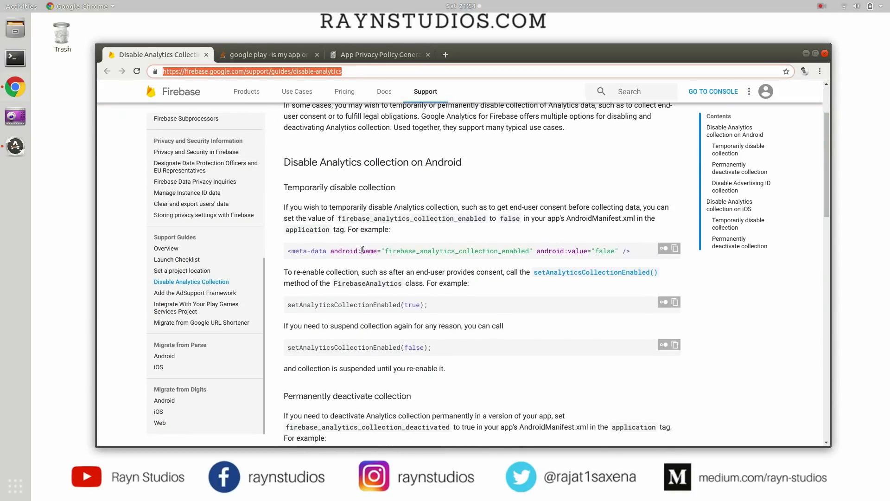
{"action": "scroll", "scroll_direction": "down", "scroll_amount": 3}
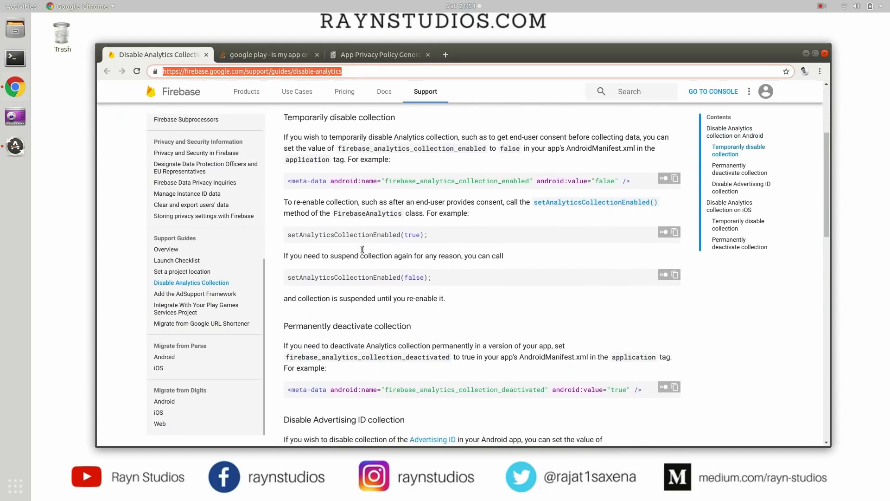
{"action": "scroll", "scroll_direction": "down", "scroll_amount": 3}
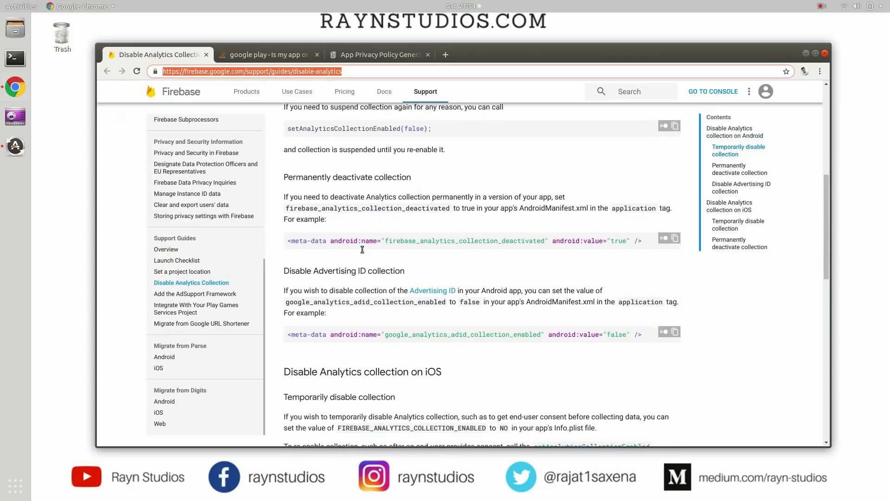
{"action": "scroll", "scroll_direction": "down", "scroll_amount": 3}
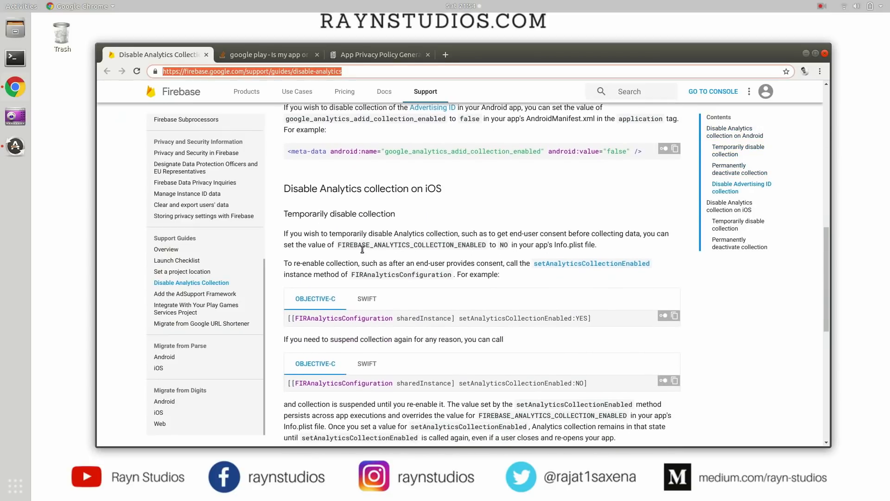
{"action": "scroll", "scroll_direction": "down", "scroll_amount": 3}
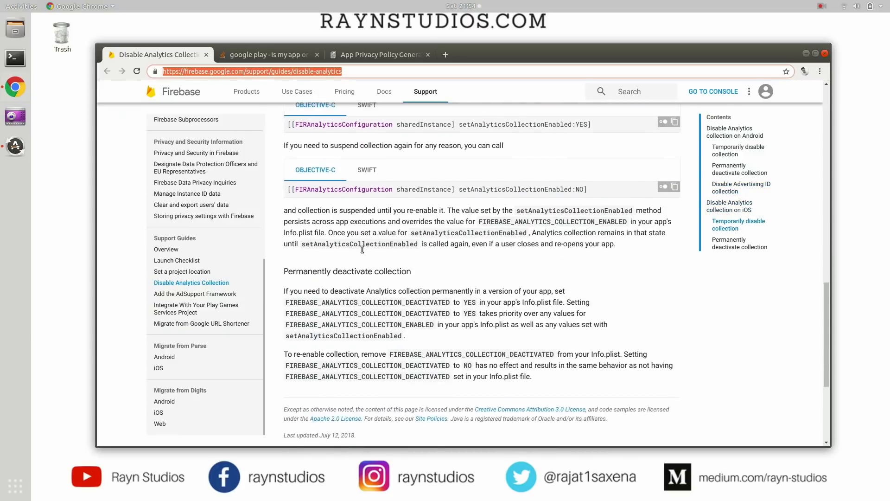
{"action": "scroll", "scroll_direction": "up", "scroll_amount": 3}
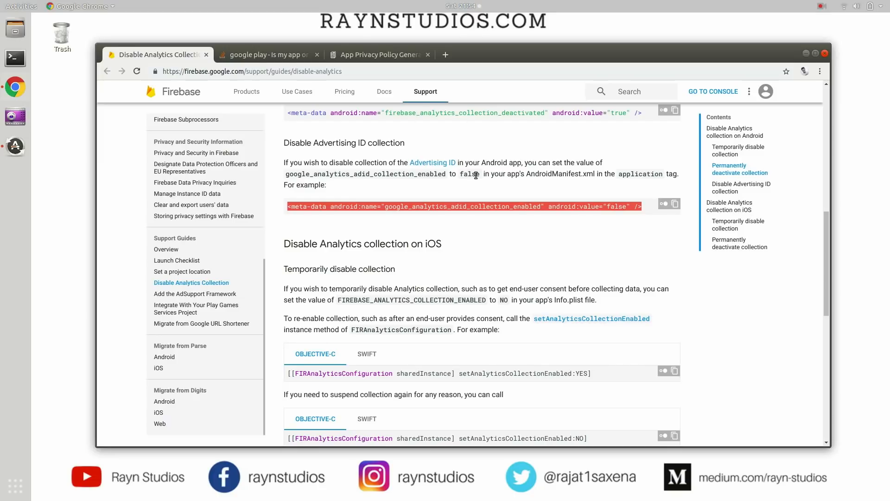
{"action": "mouse_move", "coordinate": [497, 203]}
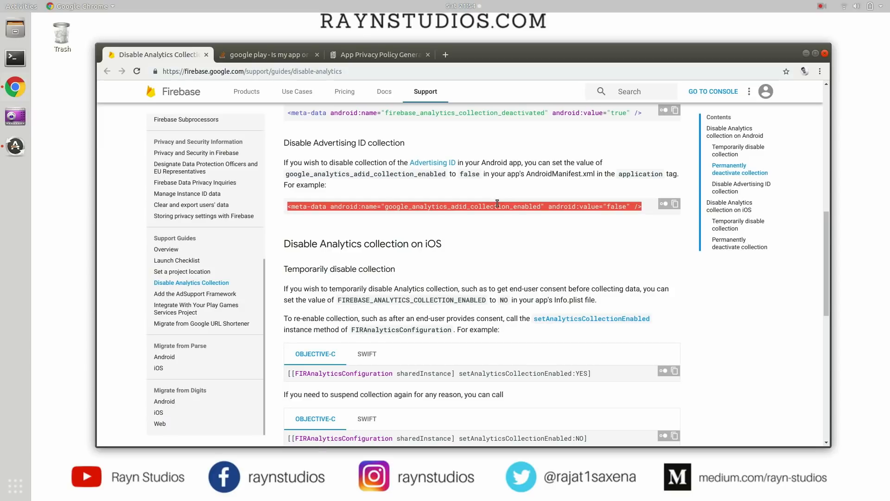
{"action": "mouse_move", "coordinate": [466, 176]}
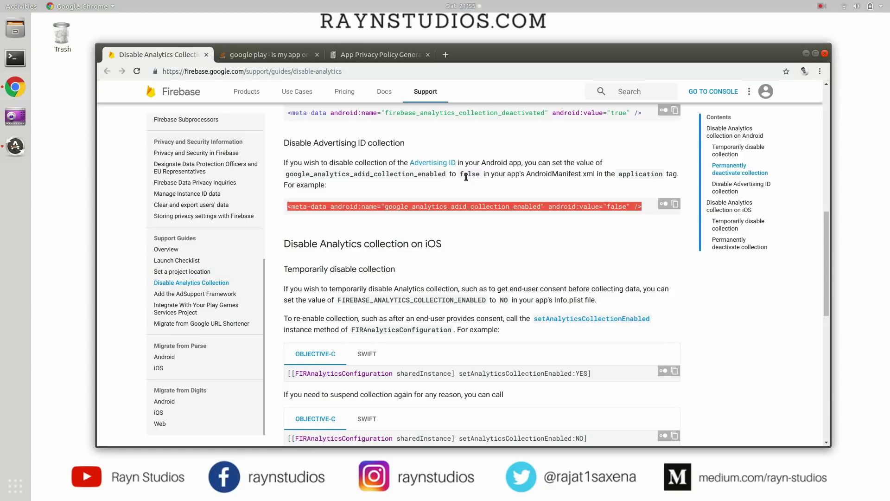
{"action": "mouse_move", "coordinate": [403, 222]}
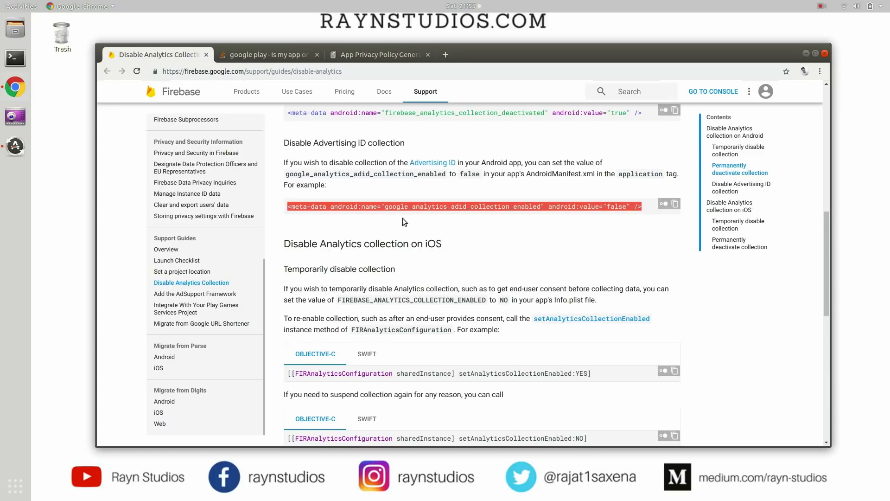
{"action": "mouse_move", "coordinate": [399, 227]}
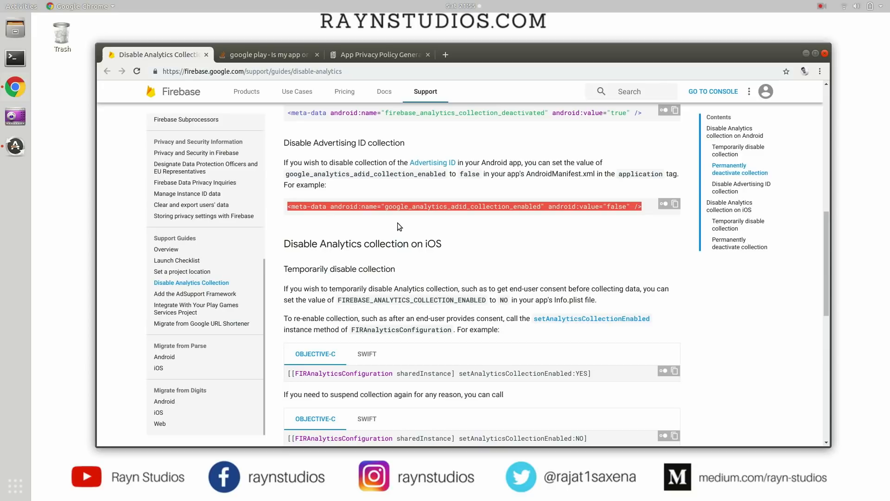
{"action": "mouse_move", "coordinate": [347, 237]}
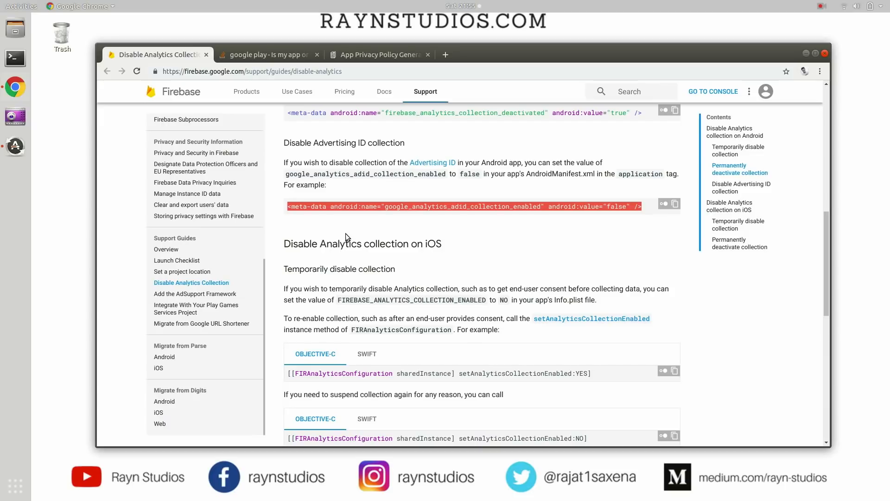
{"action": "mouse_move", "coordinate": [394, 228]}
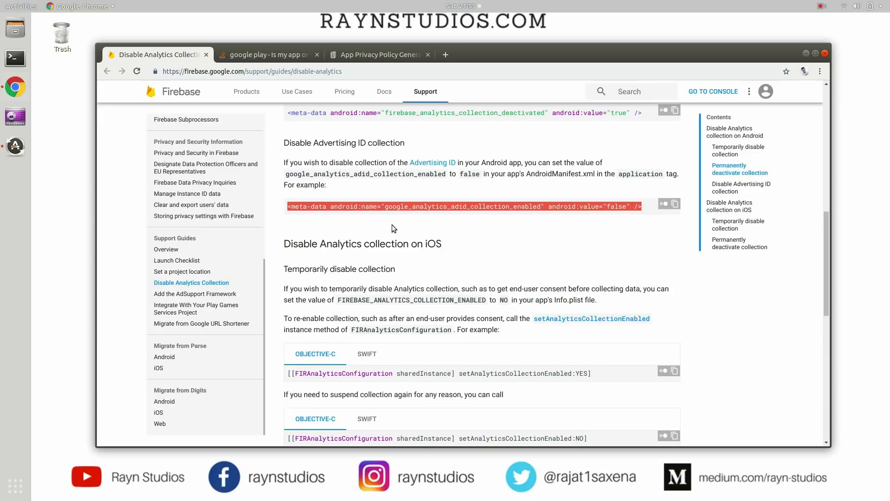
{"action": "mouse_move", "coordinate": [383, 222]}
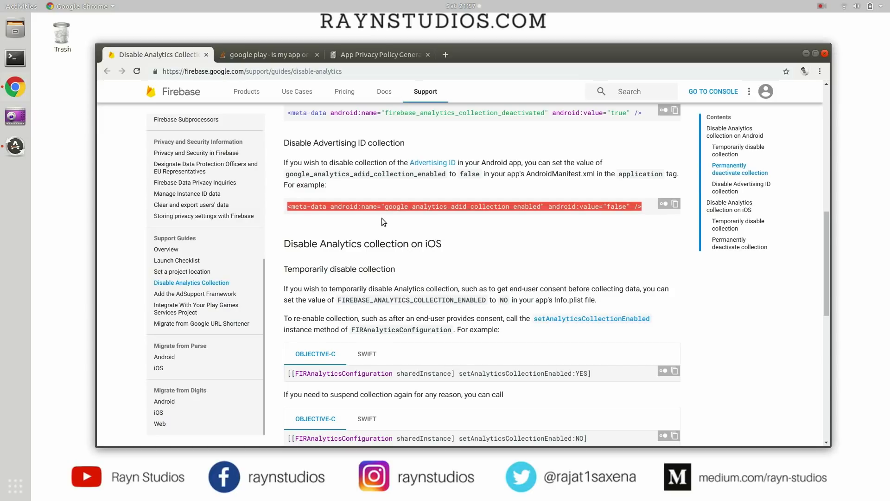
{"action": "mouse_move", "coordinate": [267, 54]}
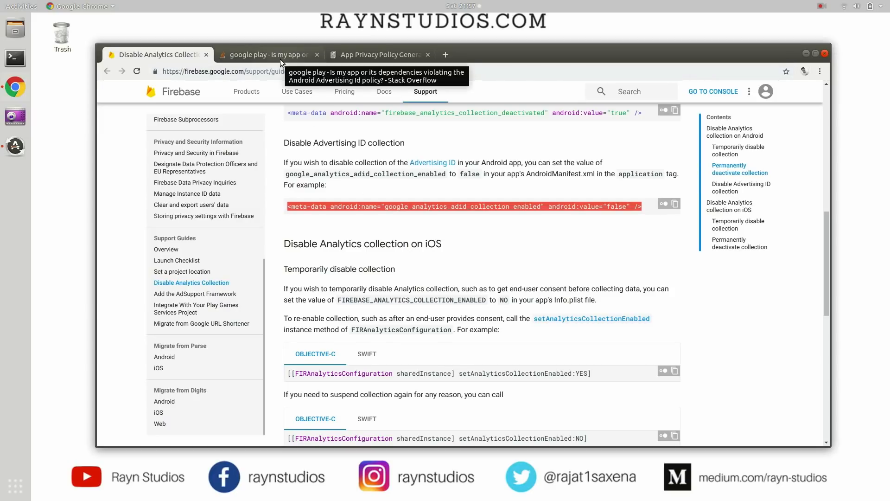
Step: Show the share link for the Stack Overflow answer on disabling Advertising ID in AndroidManifest.xml
{"action": "left_click", "coordinate": [267, 55]}
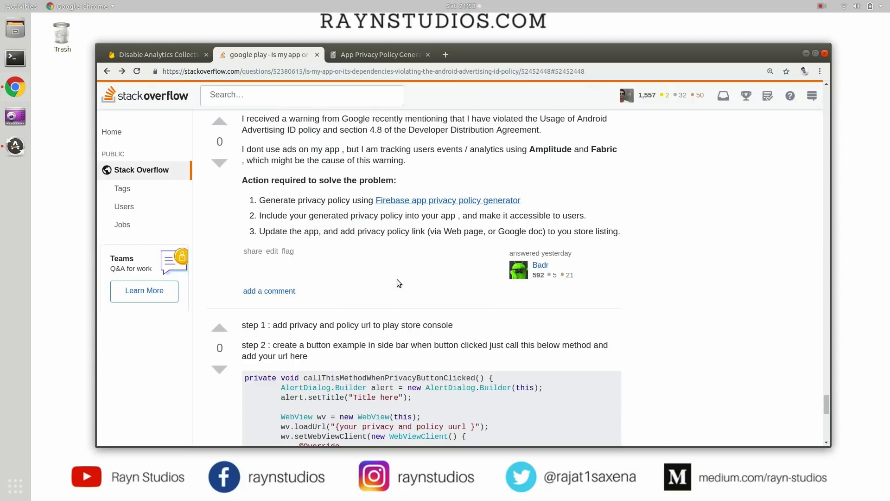
{"action": "scroll", "scroll_direction": "up", "scroll_amount": 3}
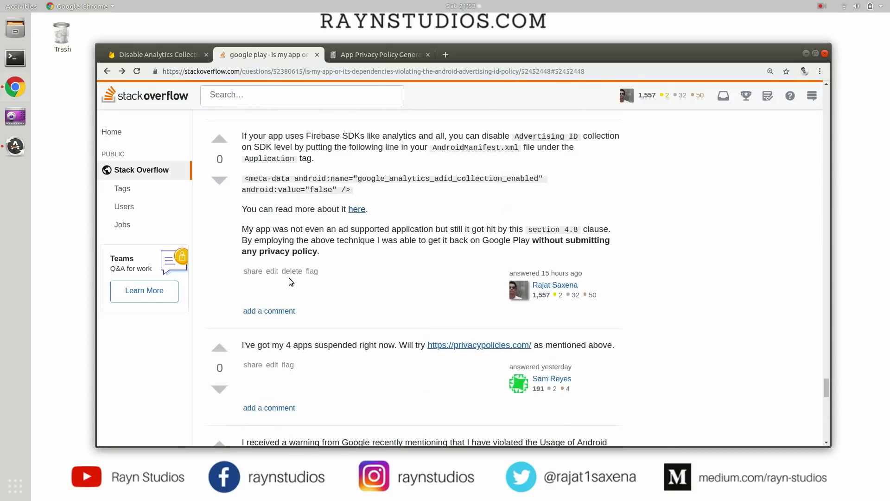
{"action": "left_click", "coordinate": [252, 271]}
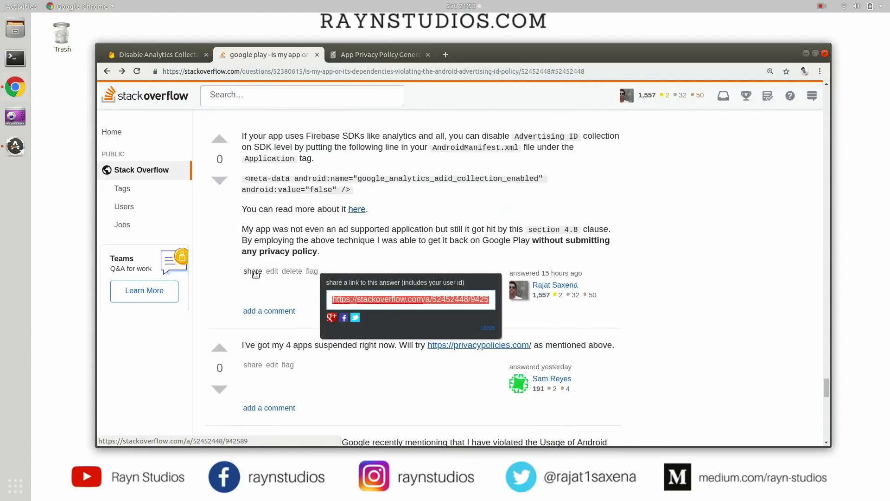